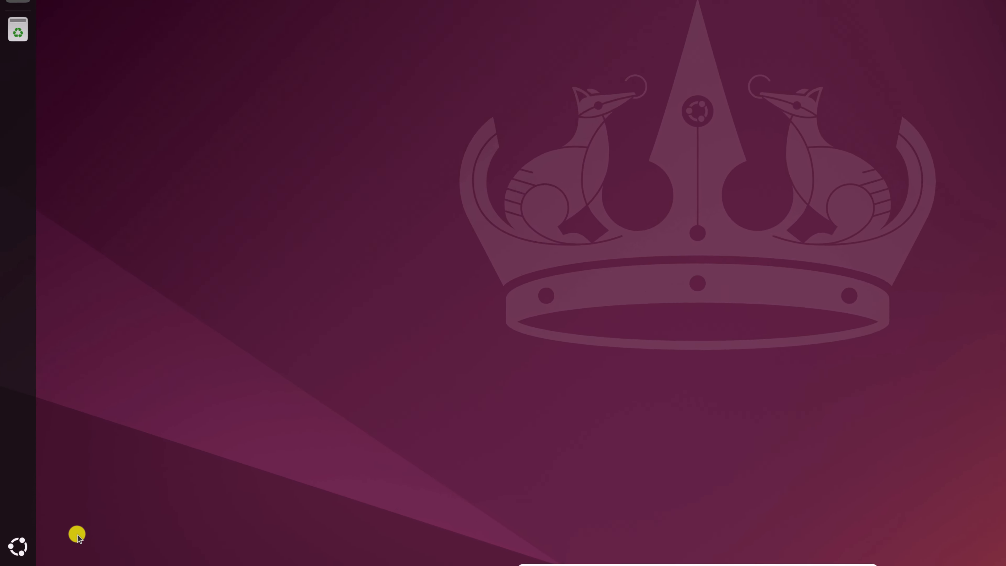
Step: Show the grid of all installed applications from the dock
click(17, 546)
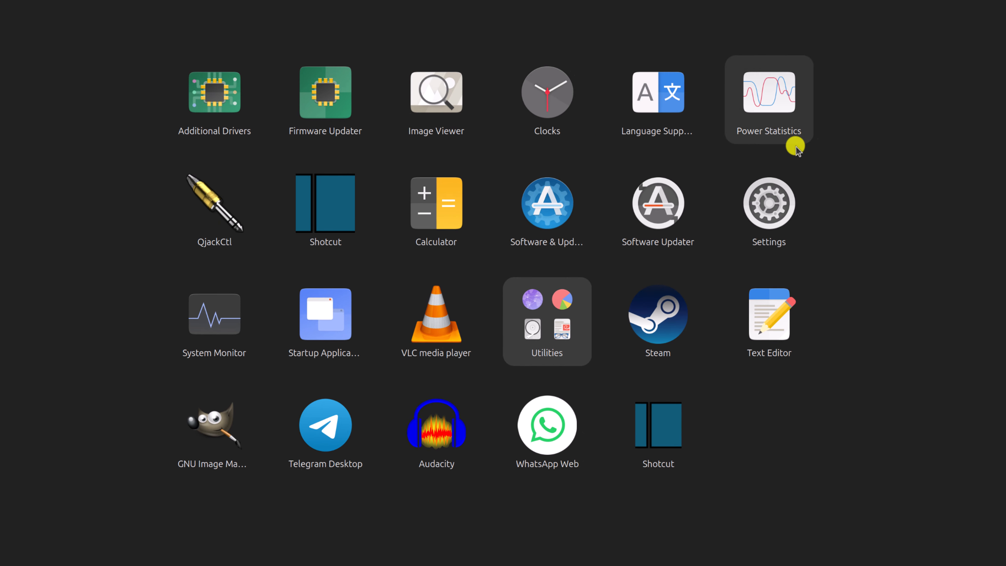
mouse_move(758, 206)
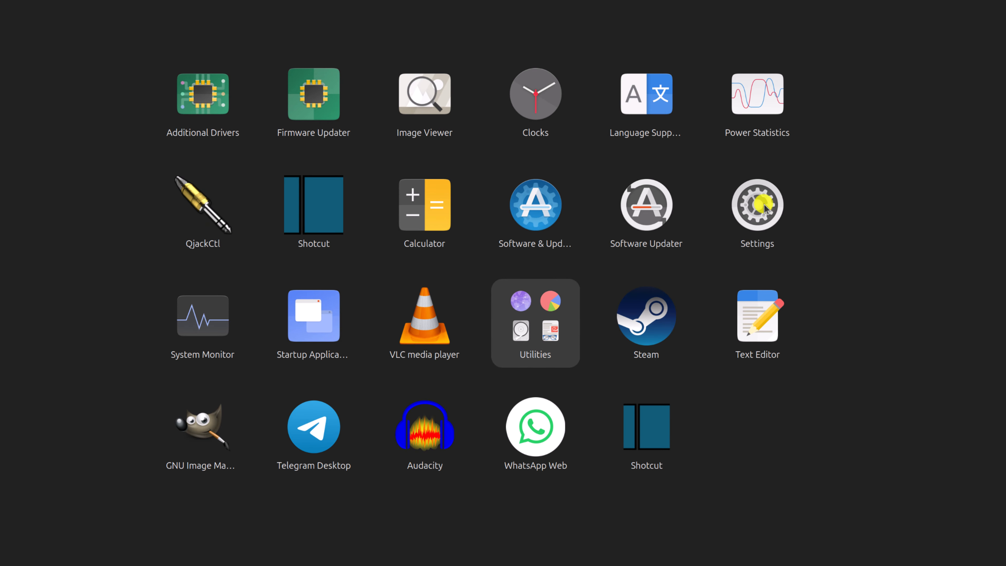
Step: In Settings' Appearance page, set the red desert canyon picture as the background
click(757, 204)
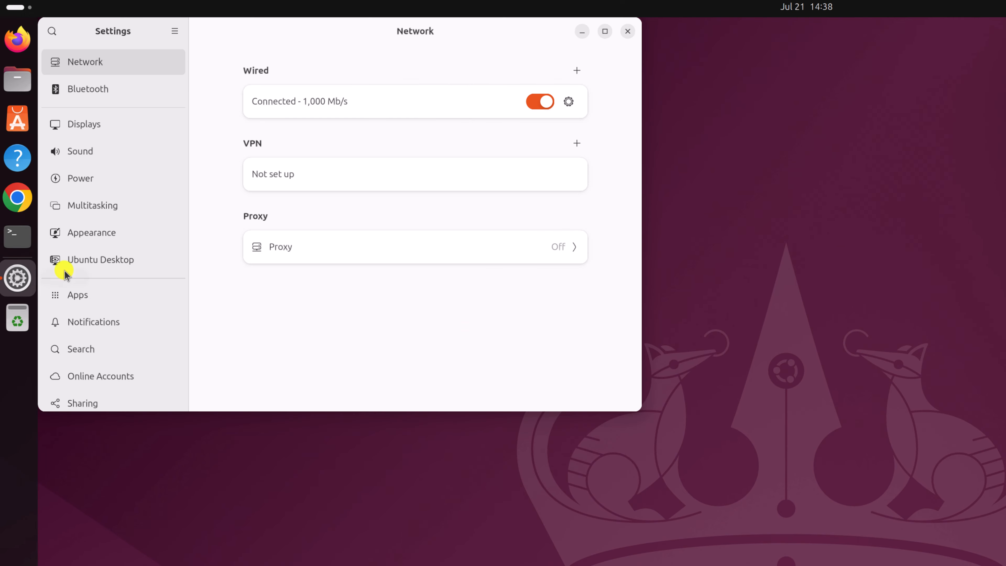
click(91, 232)
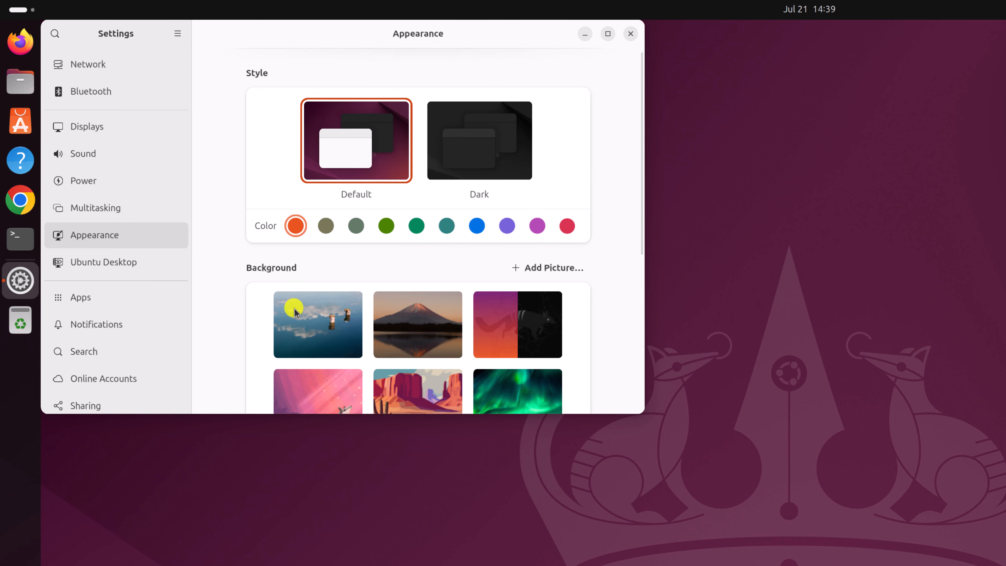
scroll(down, 3)
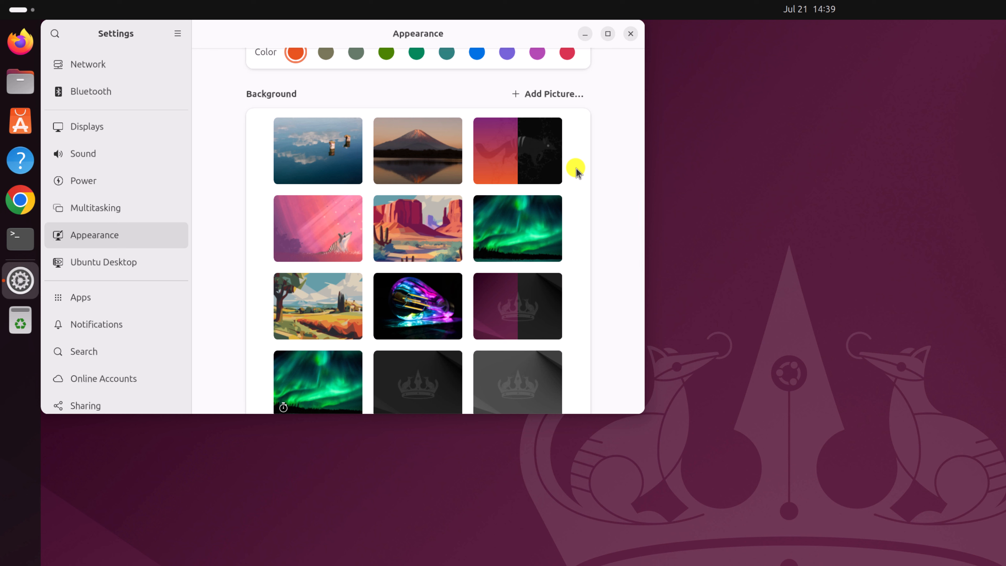
mouse_move(418, 232)
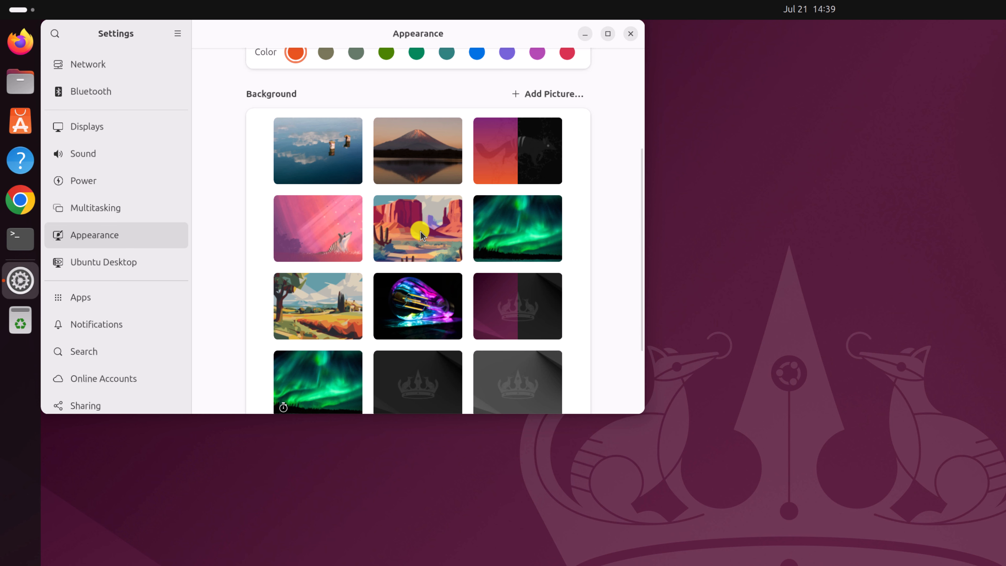
click(418, 228)
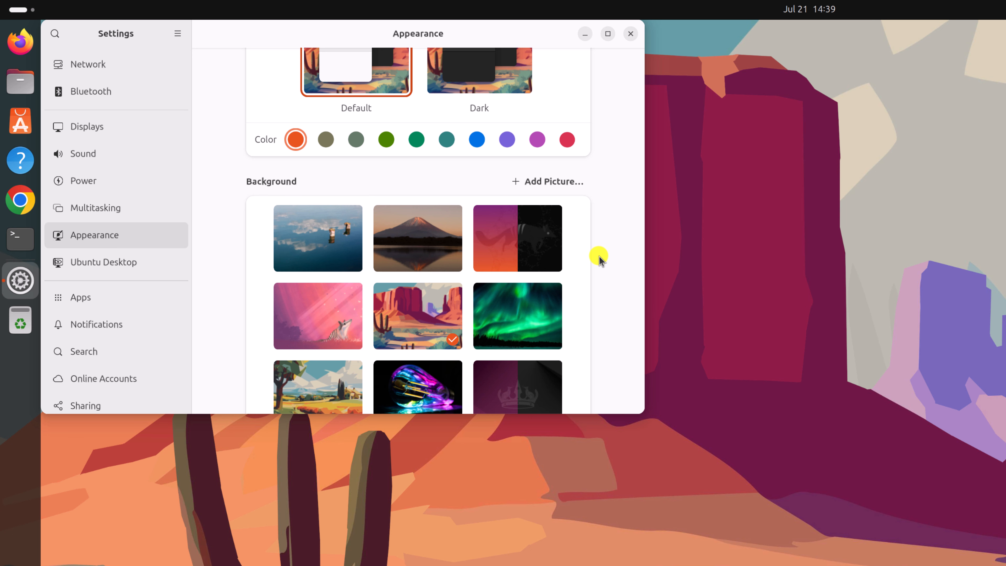
mouse_move(548, 182)
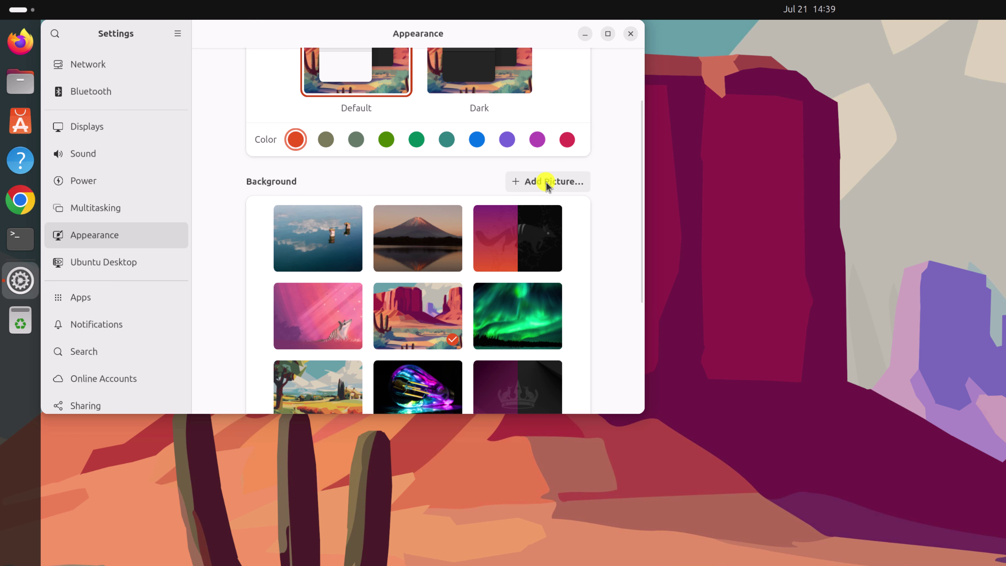
Step: Add the two Ubuntu-logo images from Downloads as custom background pictures
click(548, 181)
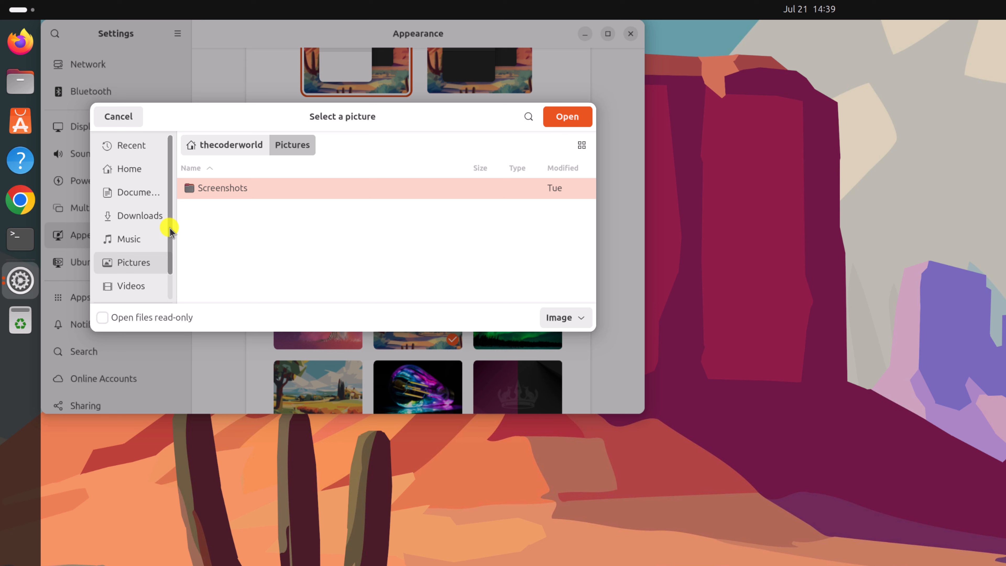
click(139, 215)
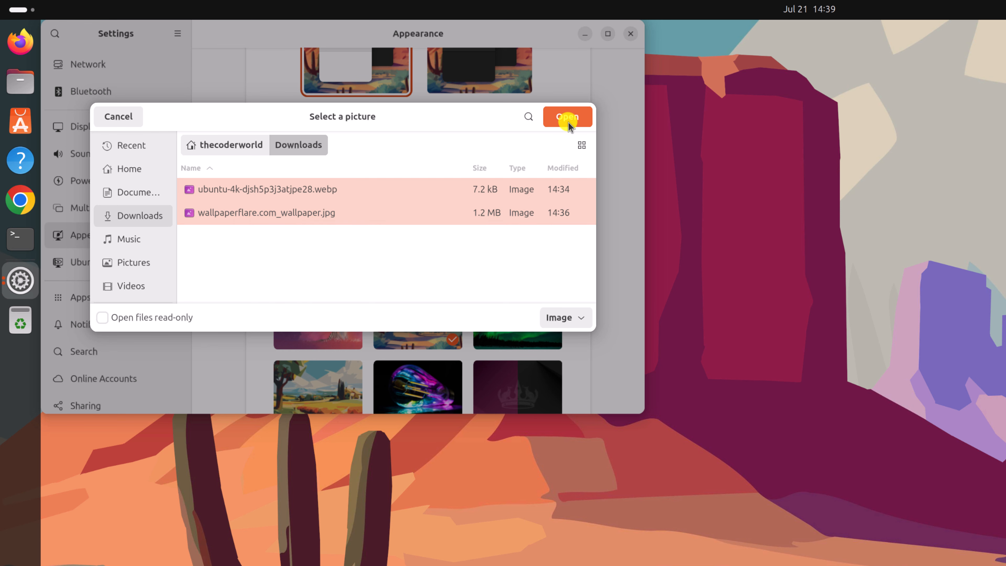
click(567, 117)
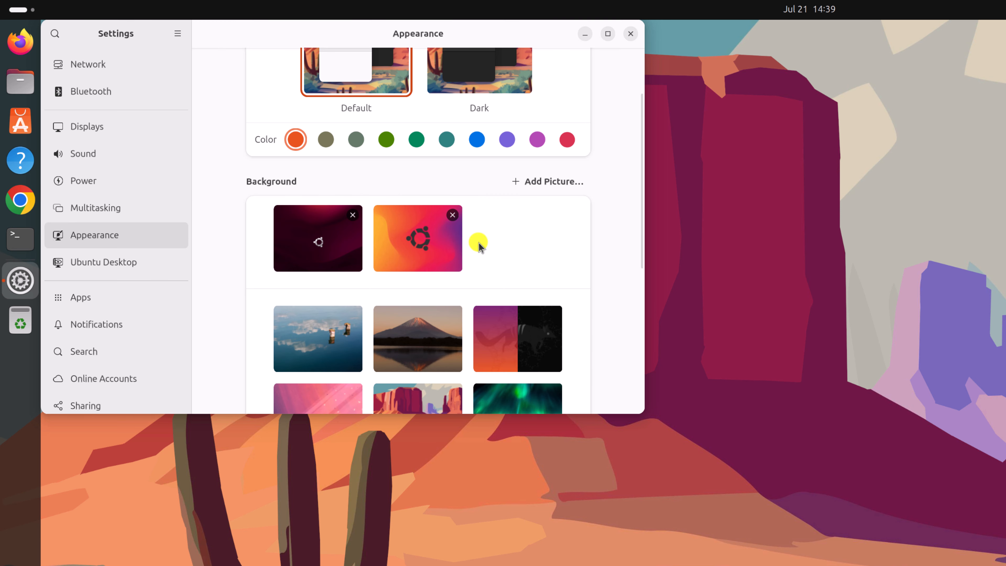
Step: Apply the dark red Ubuntu-logo background, then the pink streaked one, and close Settings
click(417, 237)
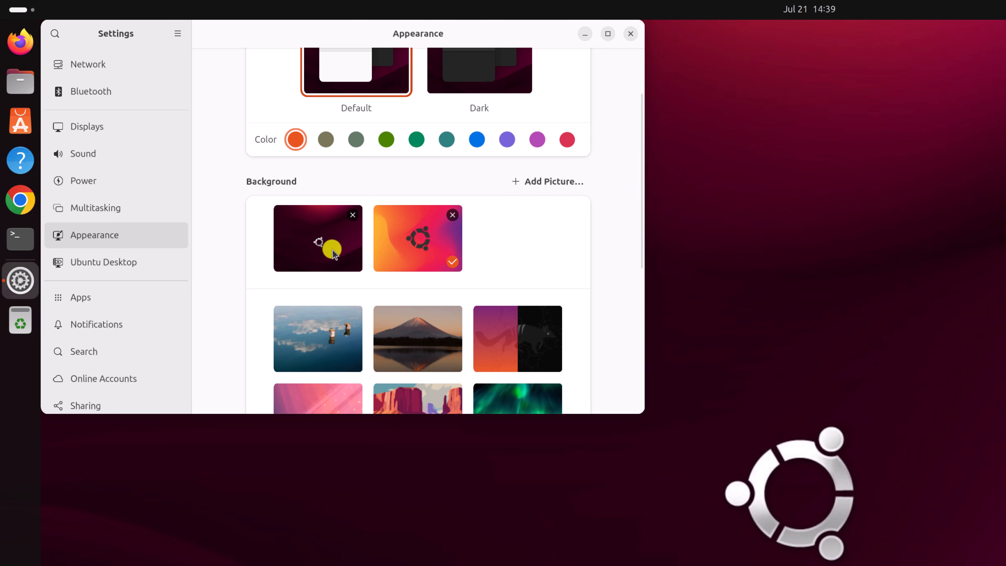
click(317, 238)
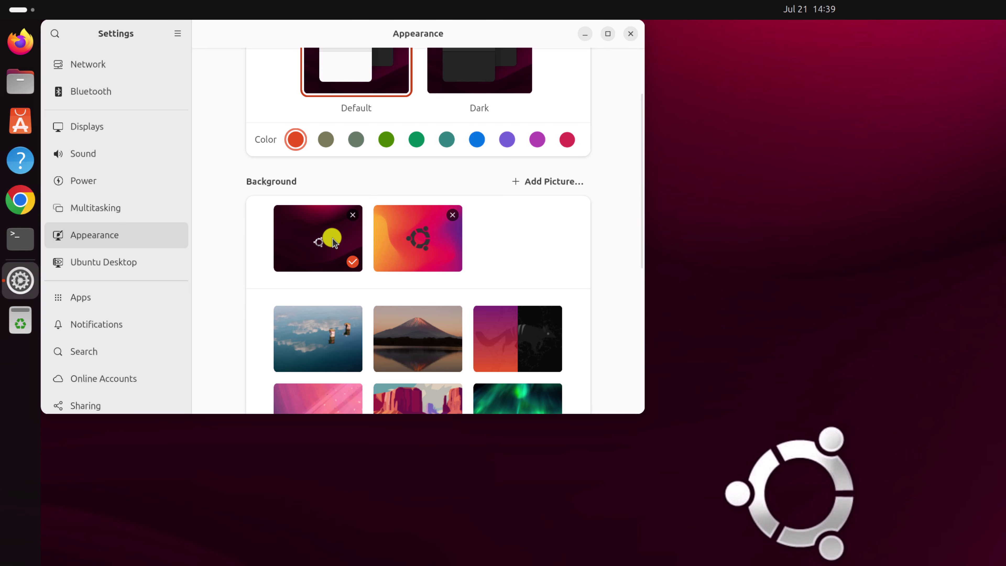
mouse_move(489, 339)
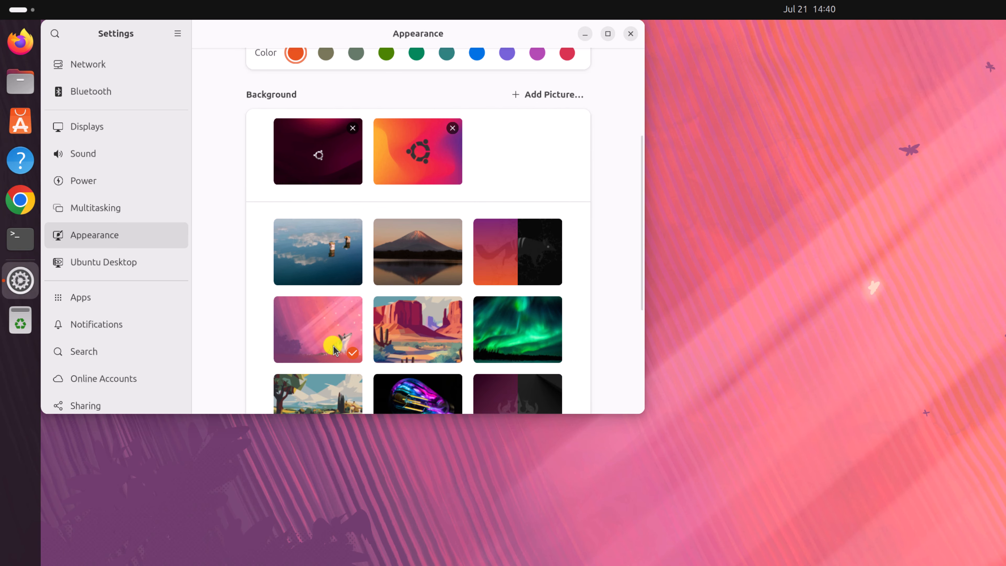
click(629, 34)
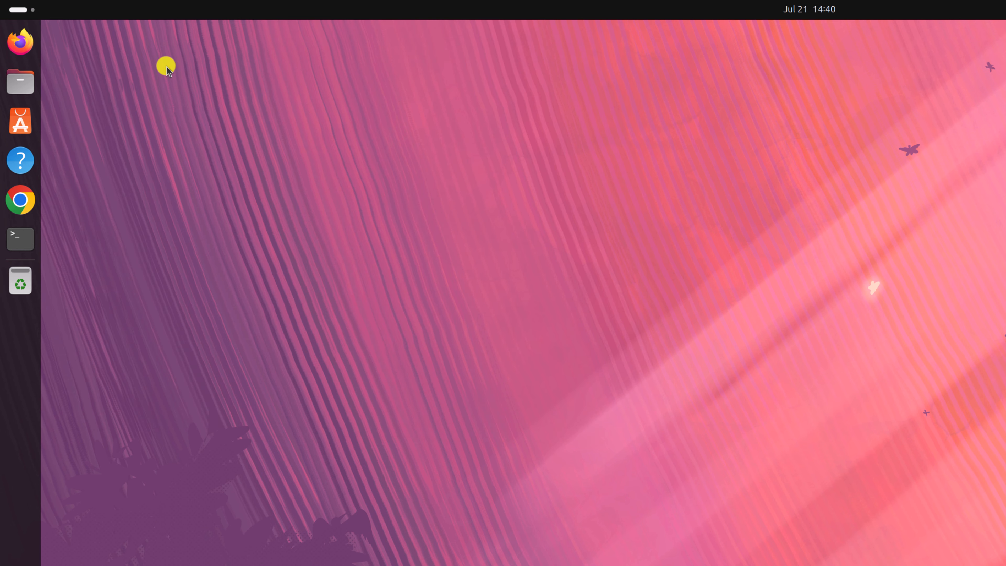
Step: Launch Files from the dock and go to the Downloads folder
click(20, 83)
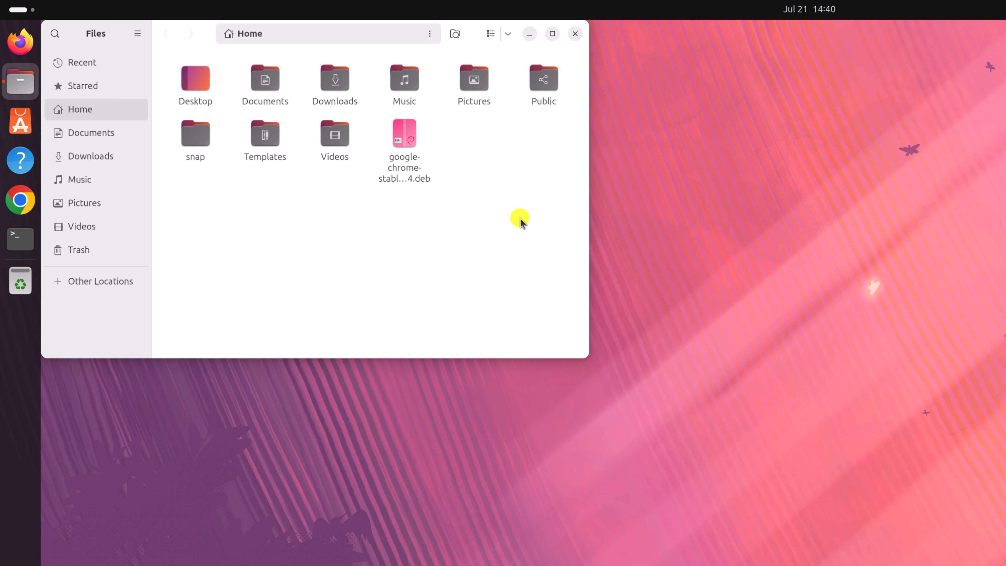
click(334, 84)
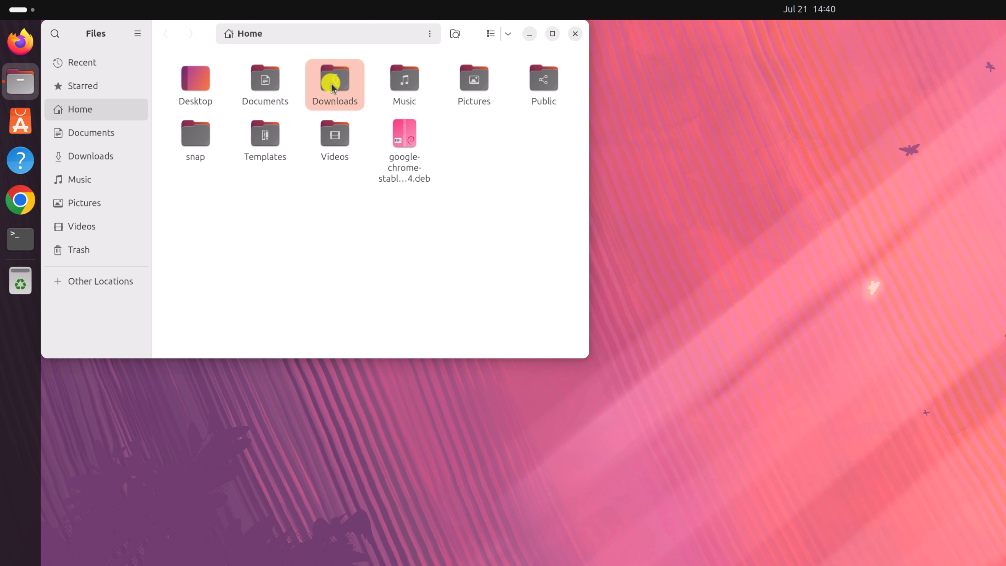
Step: Set wallpaperflare.com_wallpaper.jpg as the desktop background from Files, then close Files
right_click(195, 87)
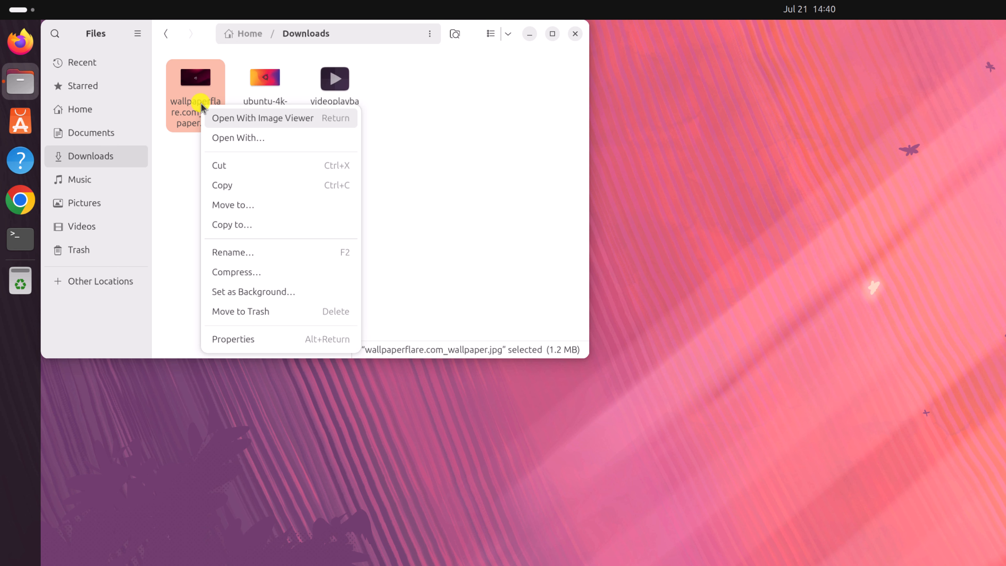
mouse_move(243, 297)
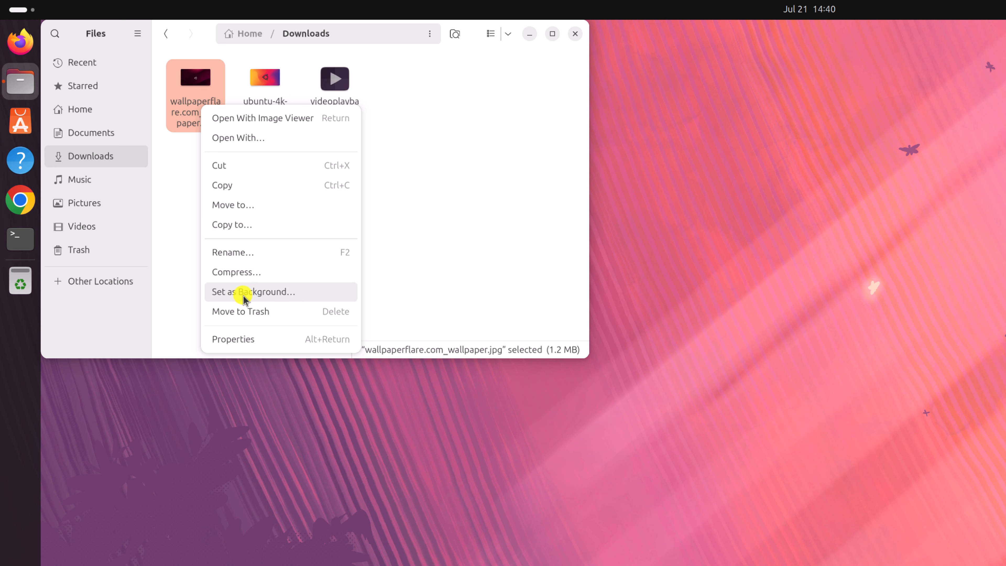
click(252, 292)
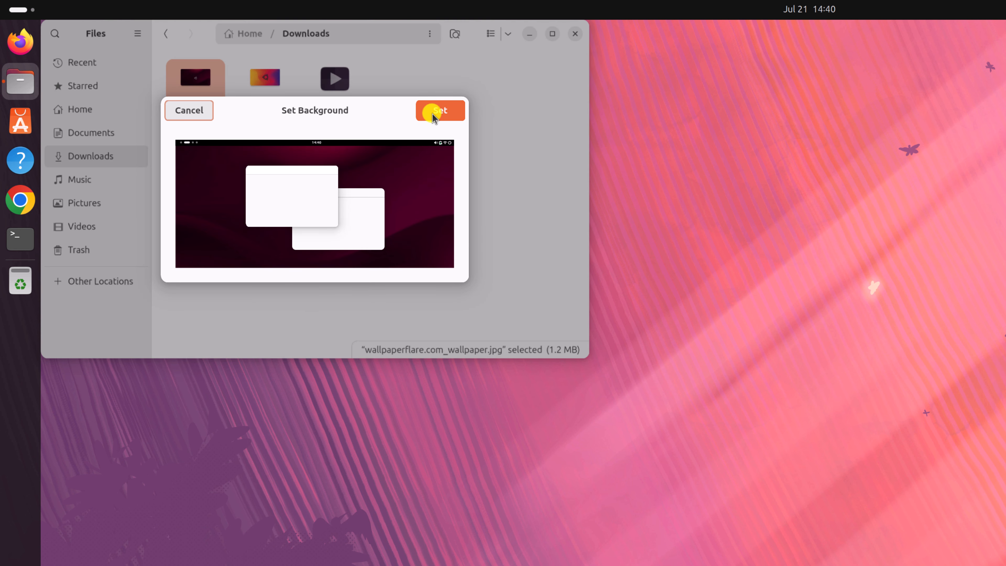
click(440, 109)
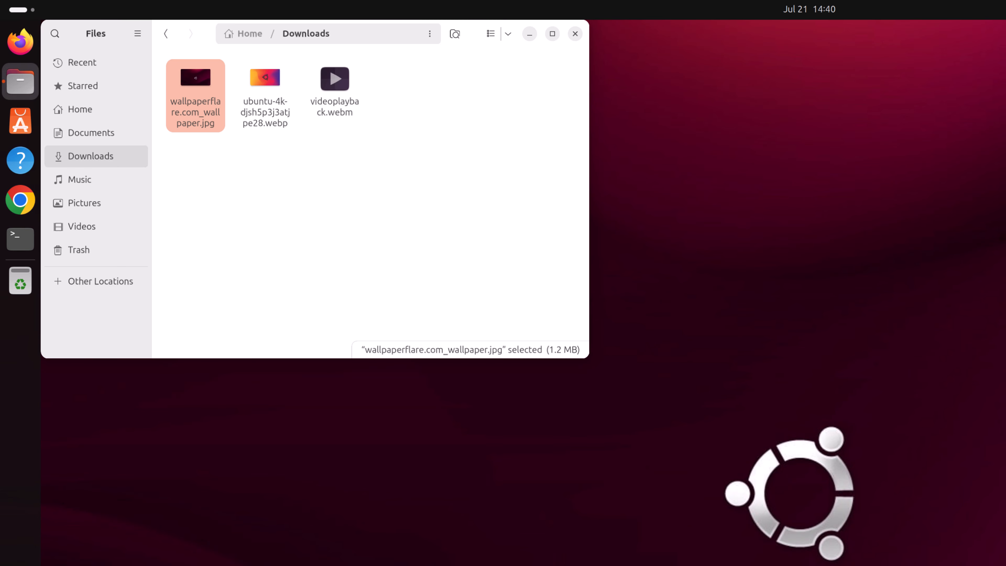
click(573, 33)
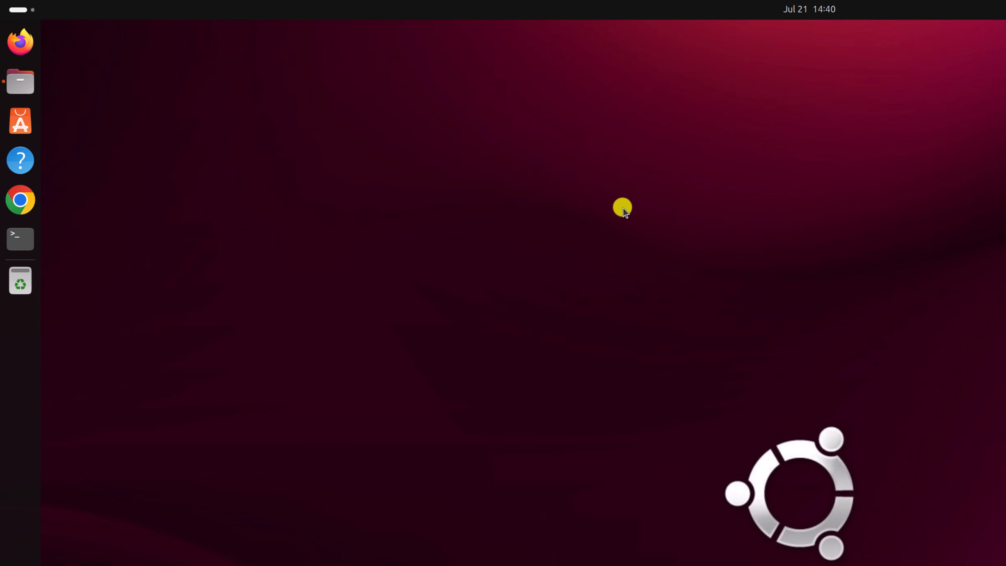